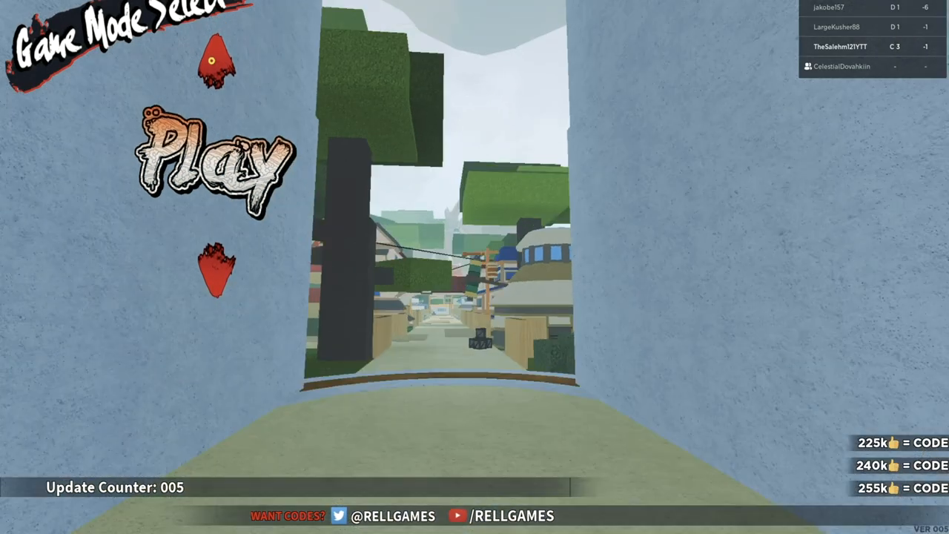
- Switch from the #Codes channel to the #Scroll-Locations channel in the Discord sidebar
click(200, 161)
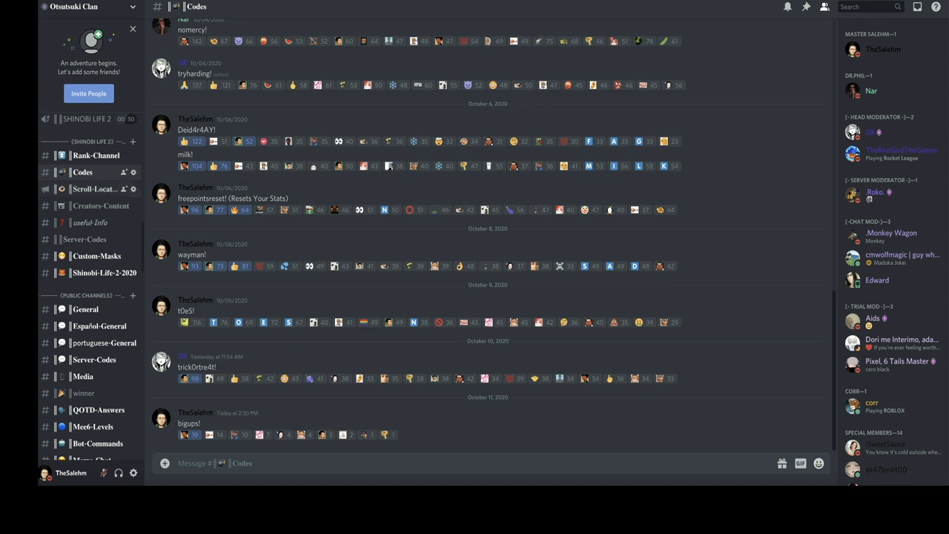
click(95, 189)
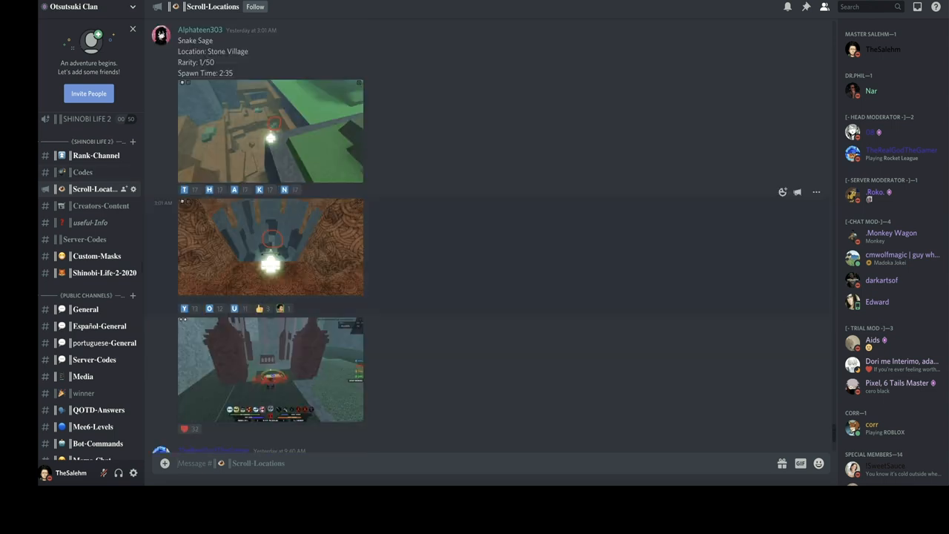
- View the #Server-Codes channel's private server codes, then move on to #Custom-Masks
scroll(down, 3)
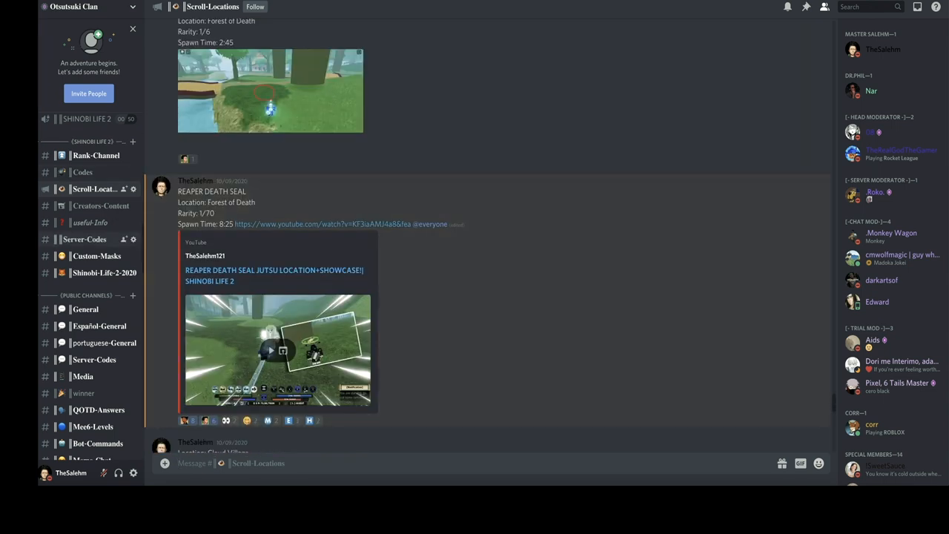
click(84, 239)
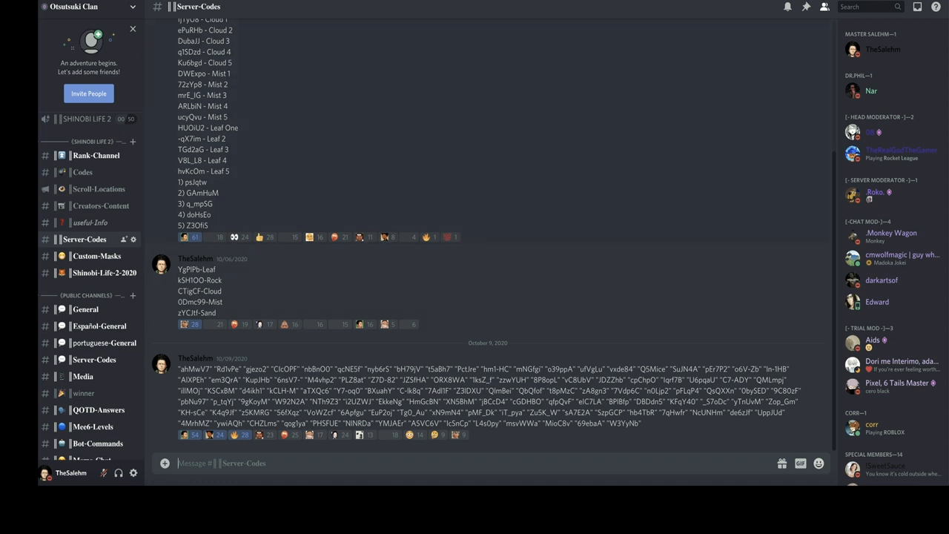
mouse_move(92, 256)
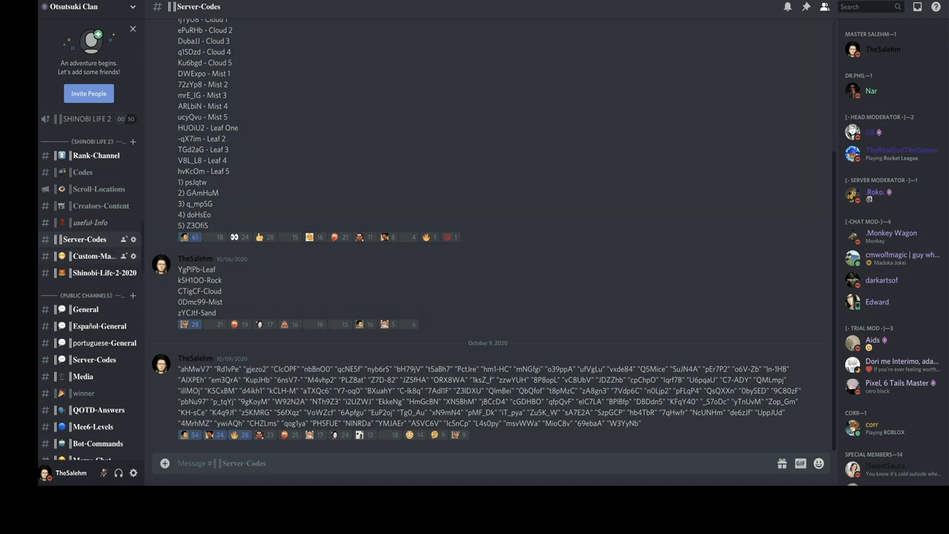
click(92, 255)
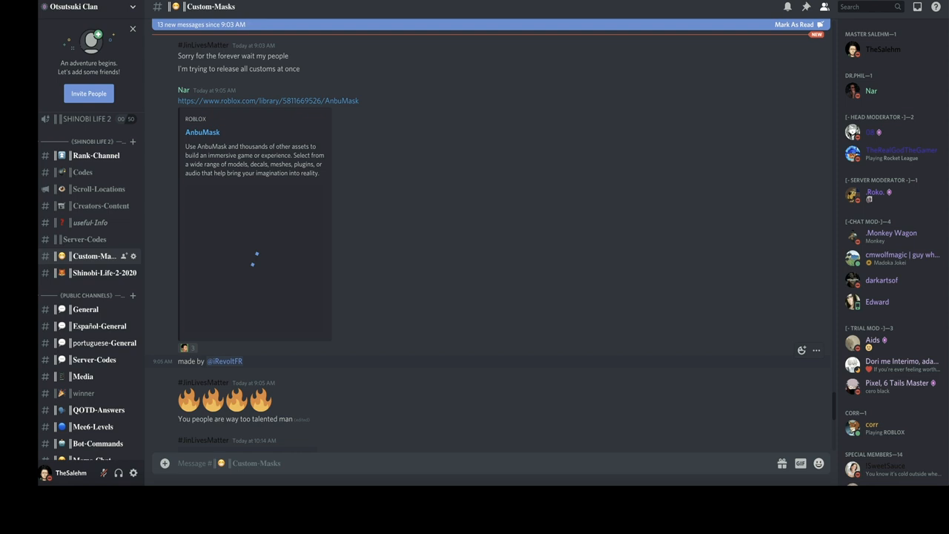
- Scroll through older mask posts such as Black Panther, Tobi and Anbu
scroll(down, 3)
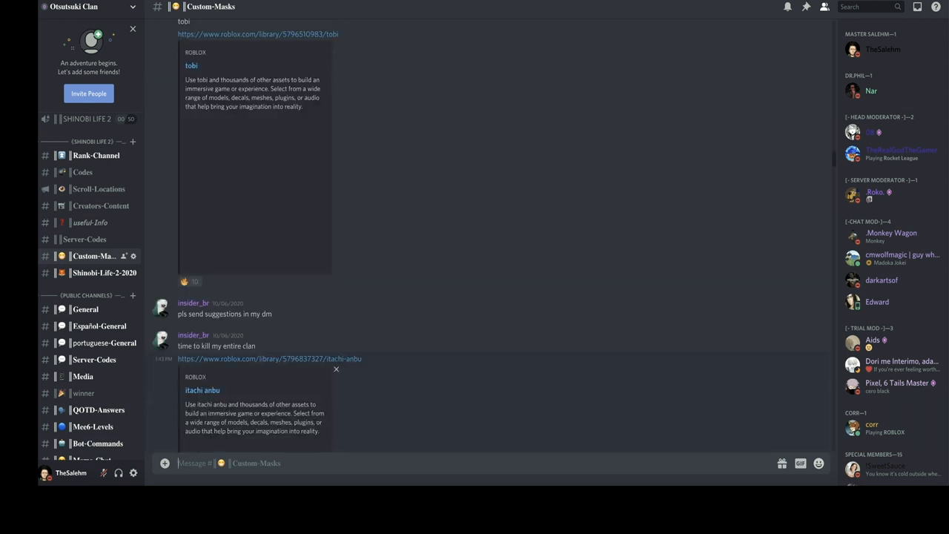
scroll(down, 3)
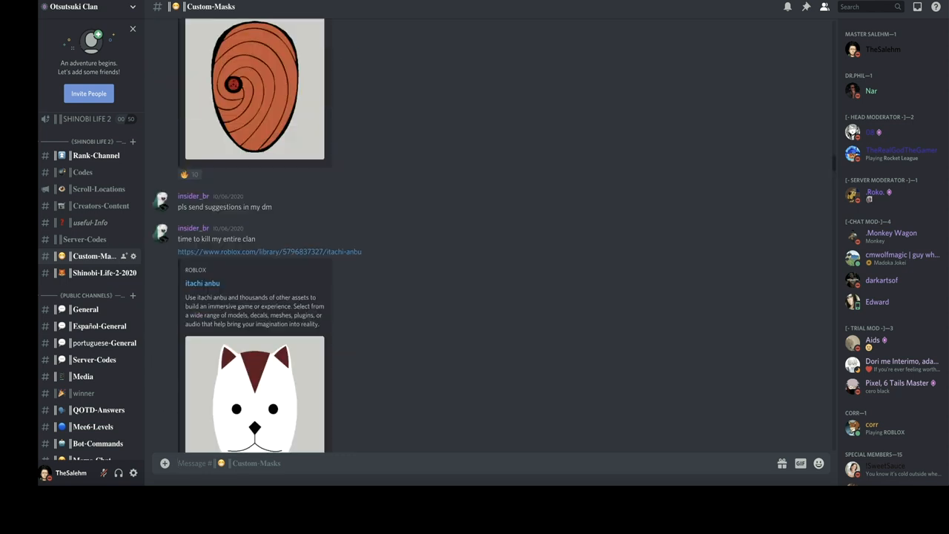
scroll(down, 3)
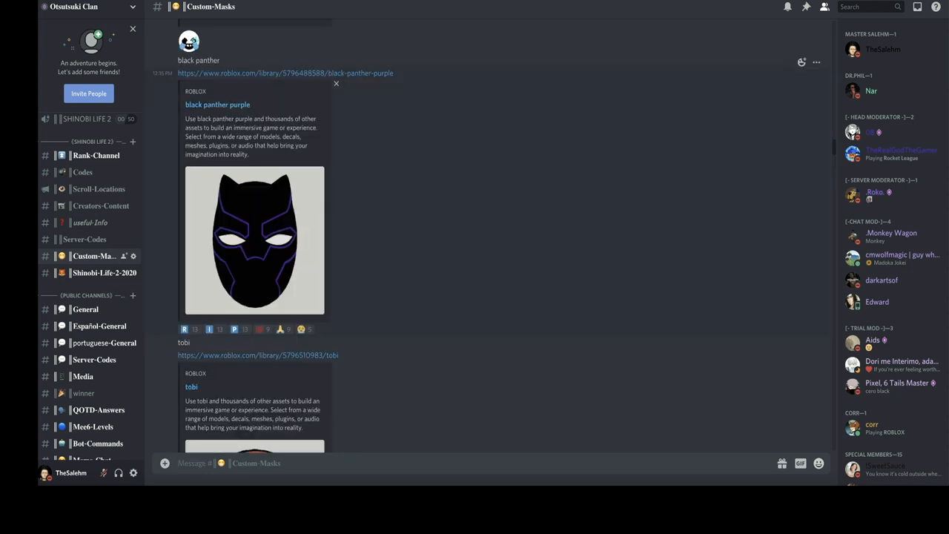
scroll(down, 3)
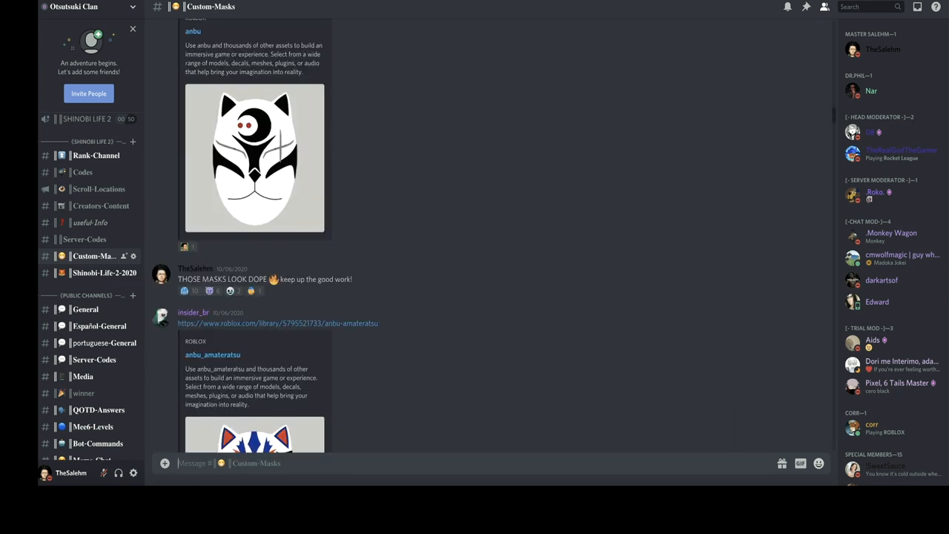